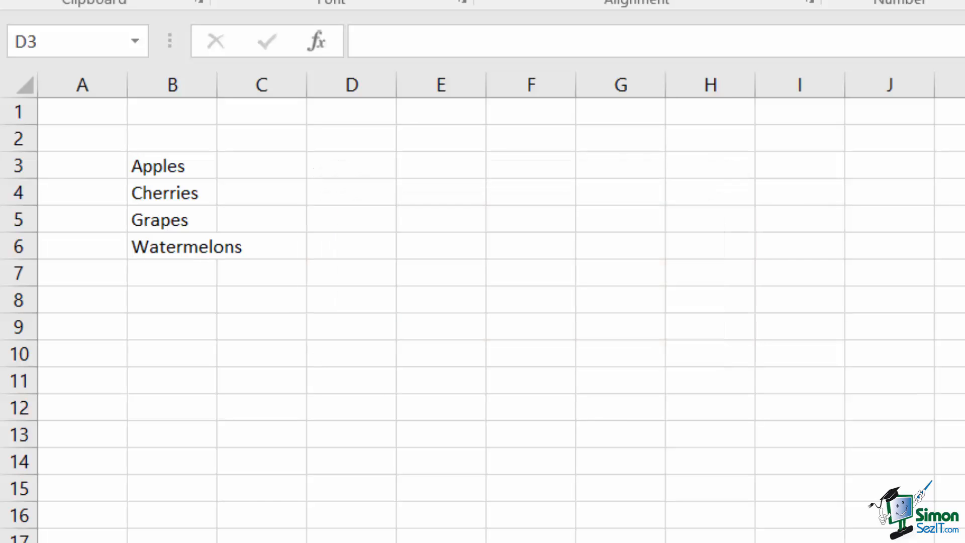
# - Begin =index( in D3 over the absolute fruit range $B$3:$B$6
pyautogui.write('=index(')
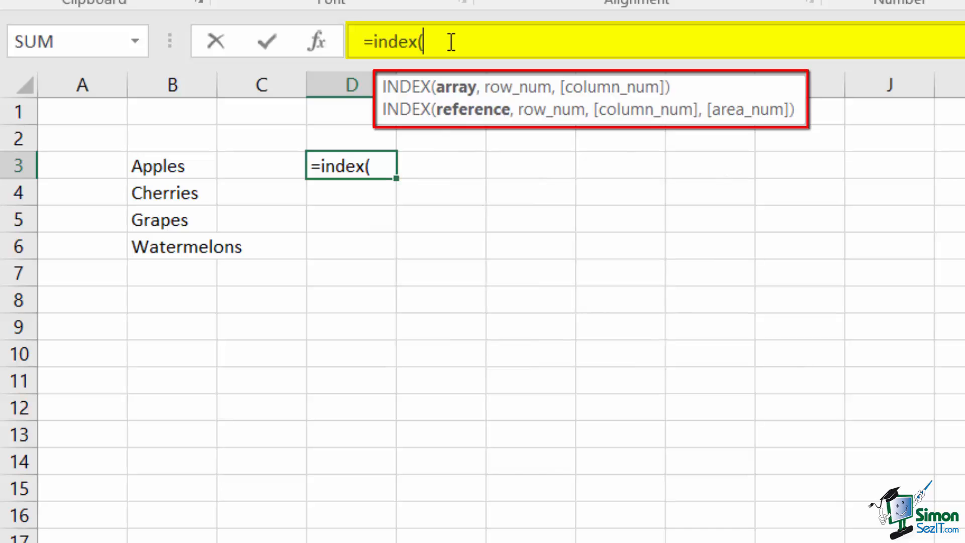
pyautogui.moveTo(171, 166)
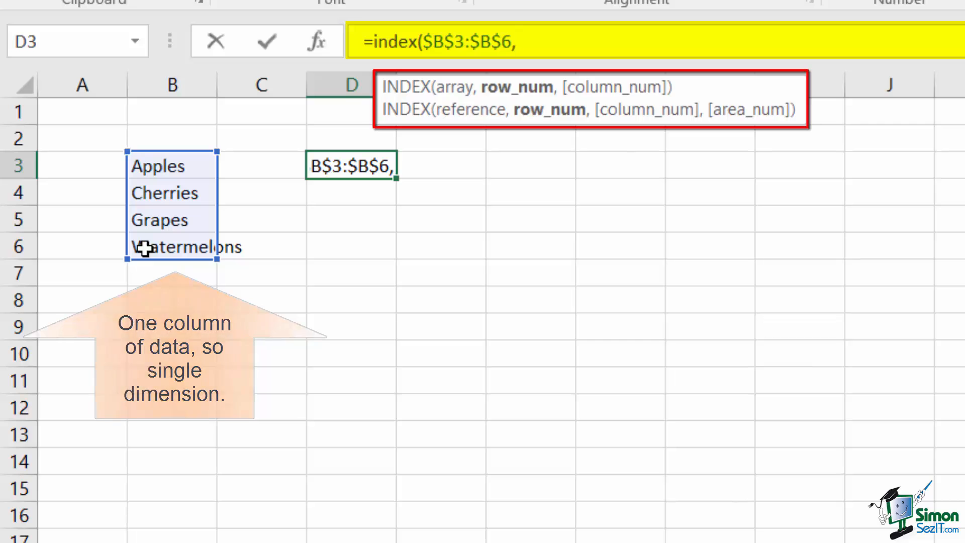
# - Complete and commit =index($B$3:$B$6,3), returning the third fruit, Grapes
pyautogui.write('3')
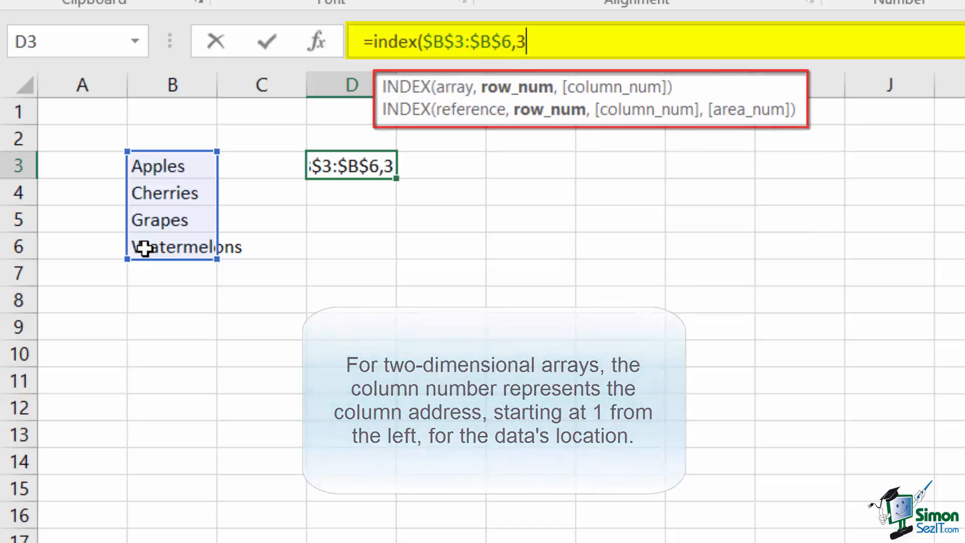
pyautogui.write(')')
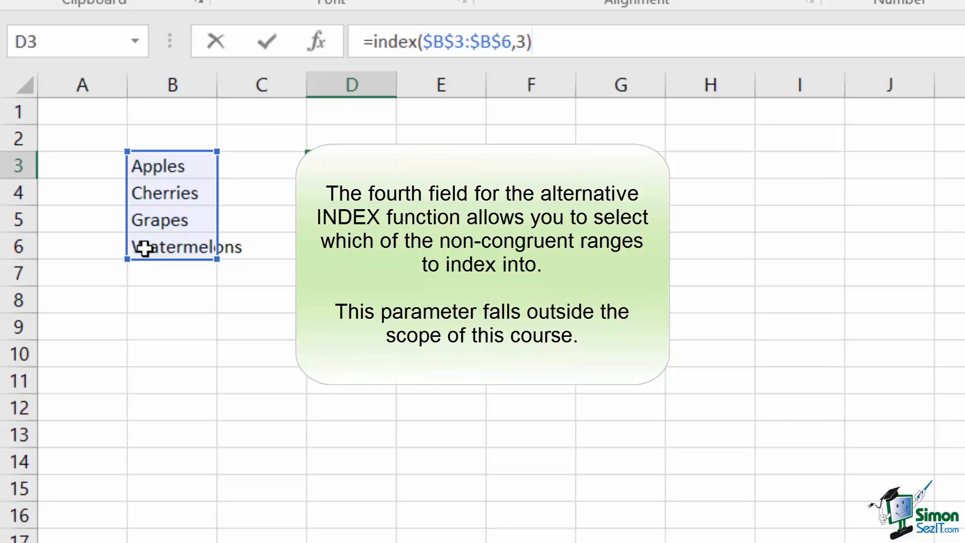
pyautogui.click(532, 41)
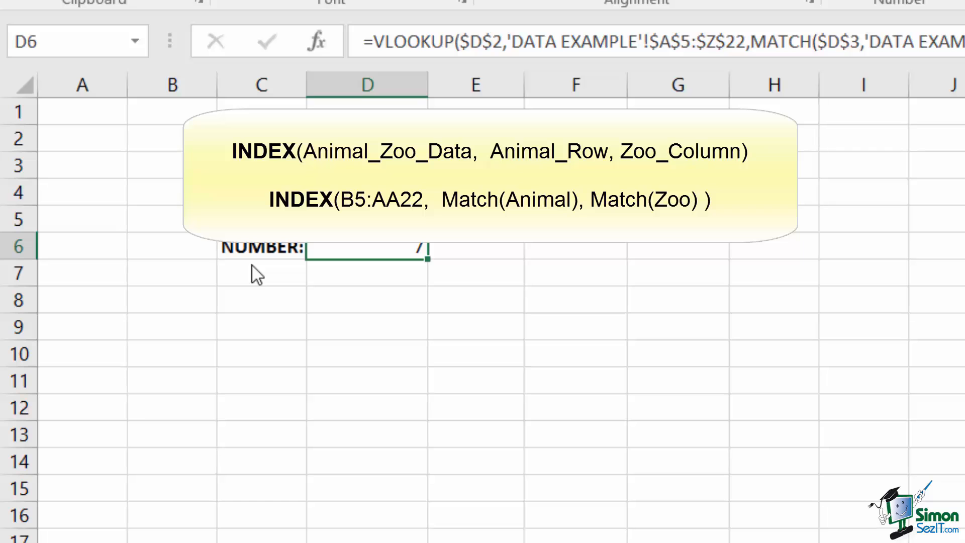
# - Enter =INDEX('DATA EXAMPLE'!$B$5:$Z$22,MATCH(SUMMARY!$D$2,zAnimals,...)) in D7 over the animal table
pyautogui.write('=ind')
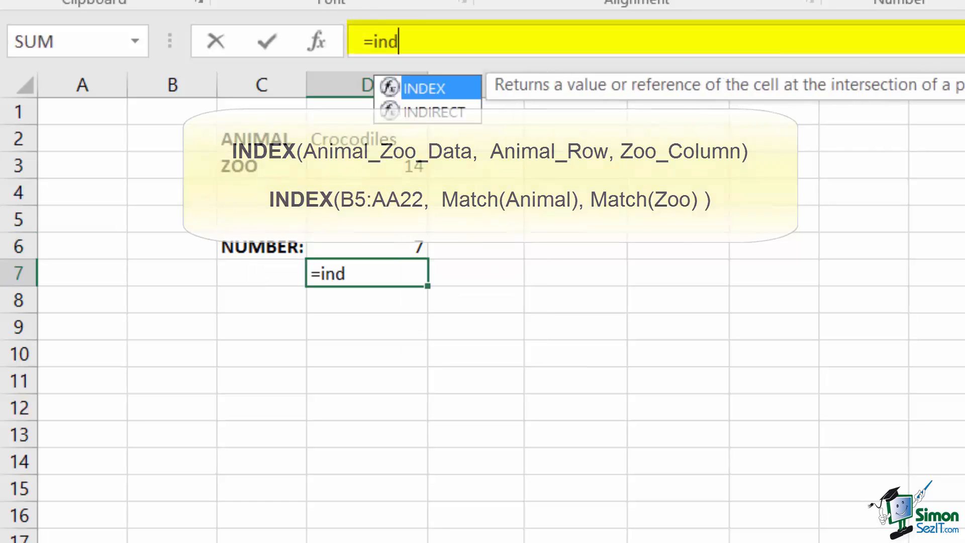
pyautogui.write("index('DATA EXAMPLE'!$B$5:$Z$22,MATCH(")
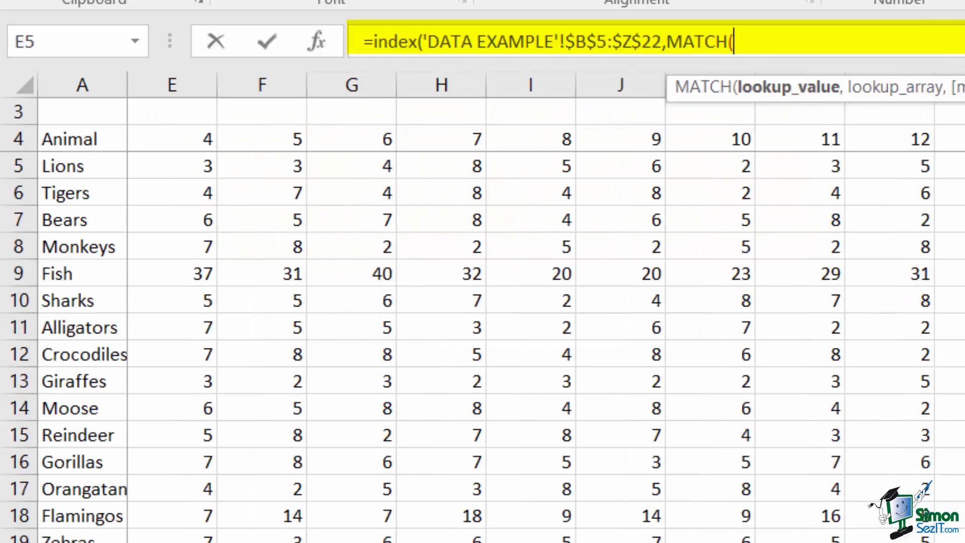
pyautogui.write('SUMMARY!$D$2,zAnimals,')
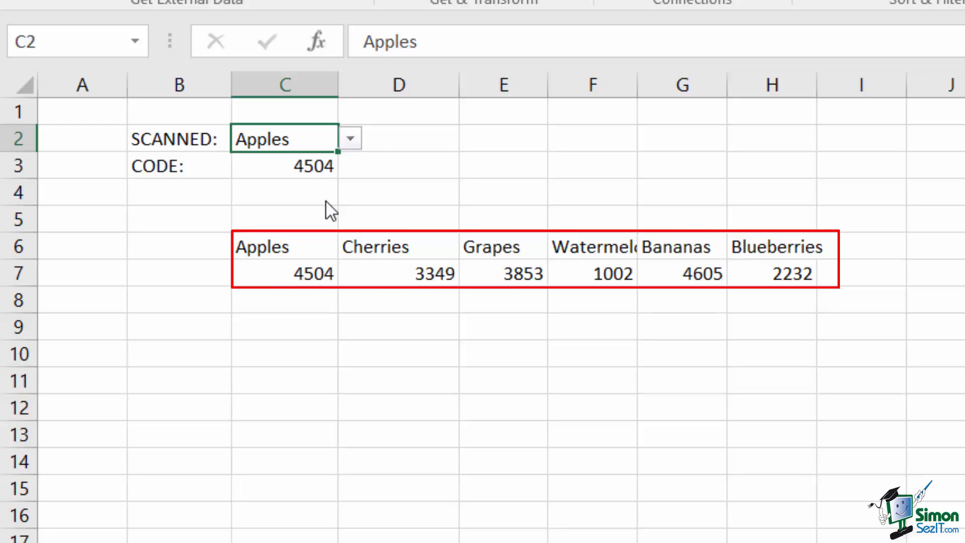
# - Insert a blank row above the fruit codes, breaking the HLOOKUP CODE to 0, and select CODE to rewrite it
pyautogui.click(283, 165)
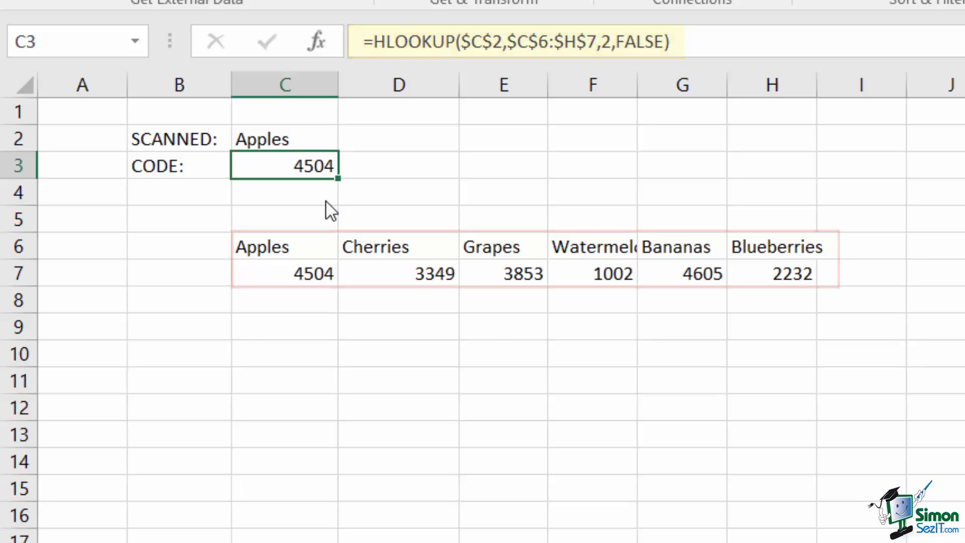
pyautogui.rightClick(19, 273)
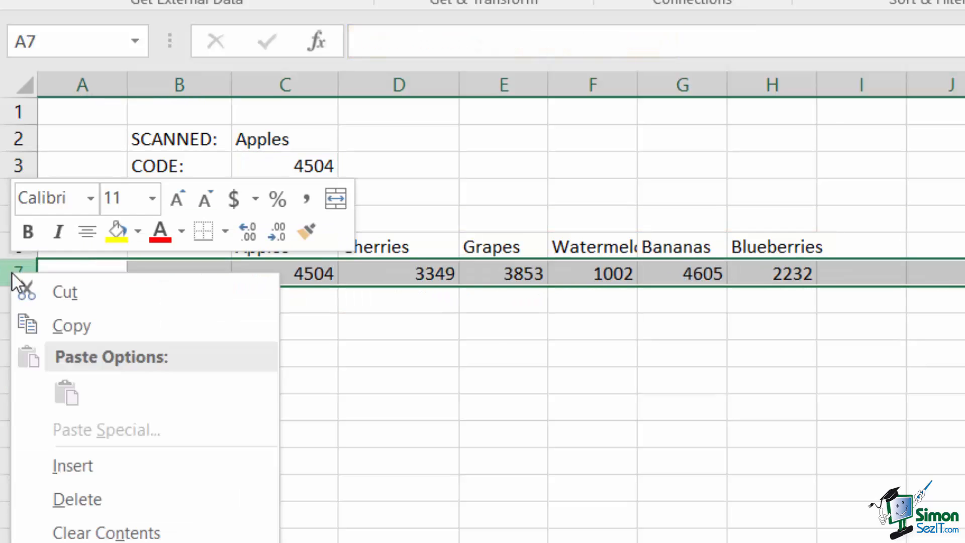
pyautogui.click(72, 465)
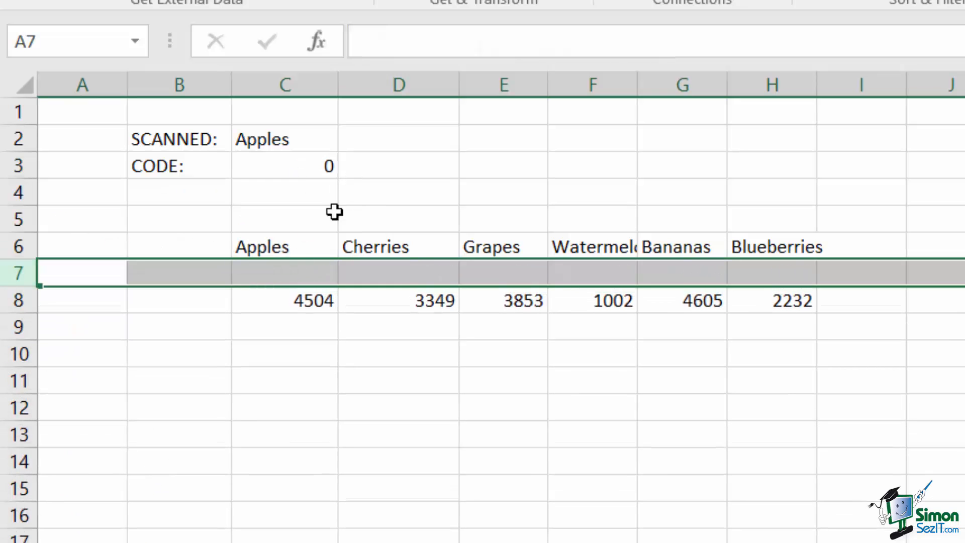
pyautogui.click(283, 272)
pyautogui.write('=')
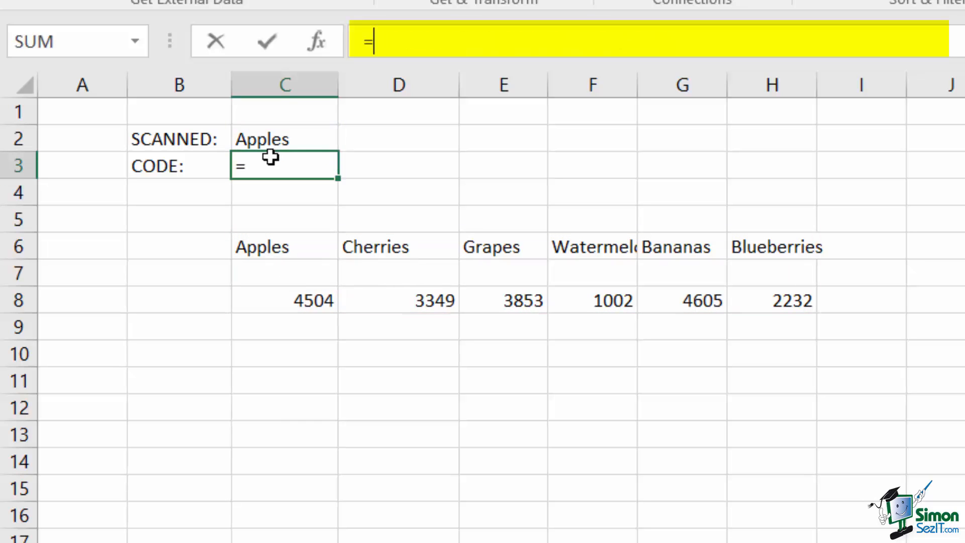
# - Commit =index($C$8:$H$8,match(C2,zFruits,0)) so CODE returns the scanned fruit's code from row 8
pyautogui.write('index($C$8:$H$8,')
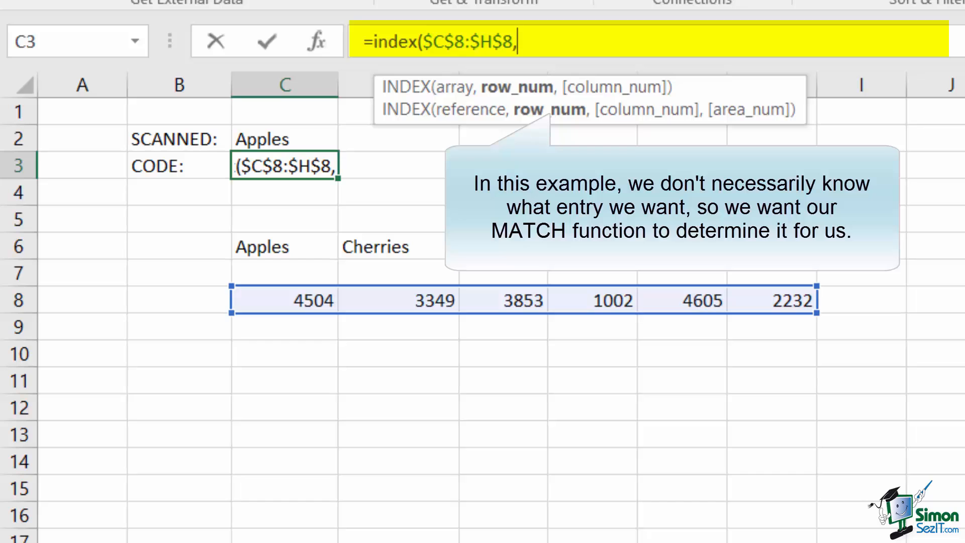
pyautogui.write('m')
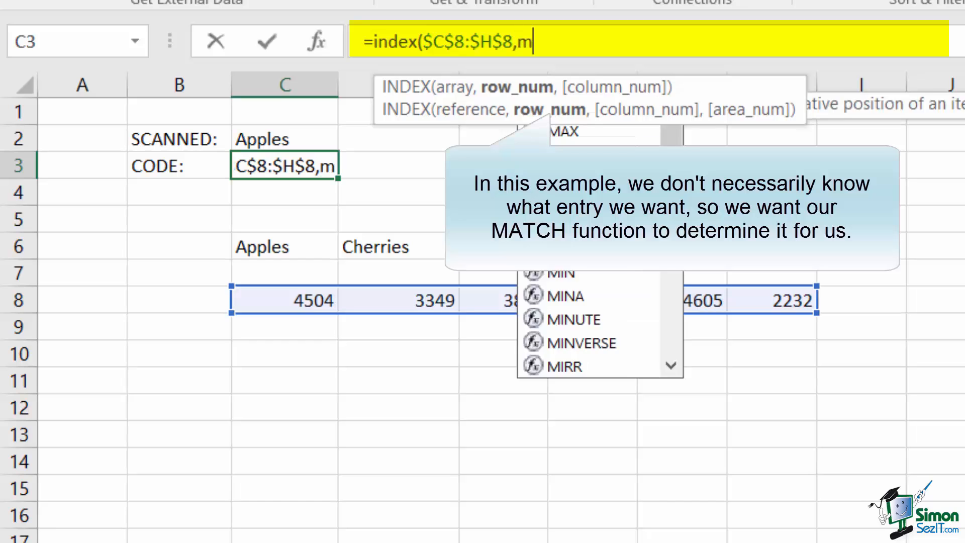
pyautogui.write('atch(')
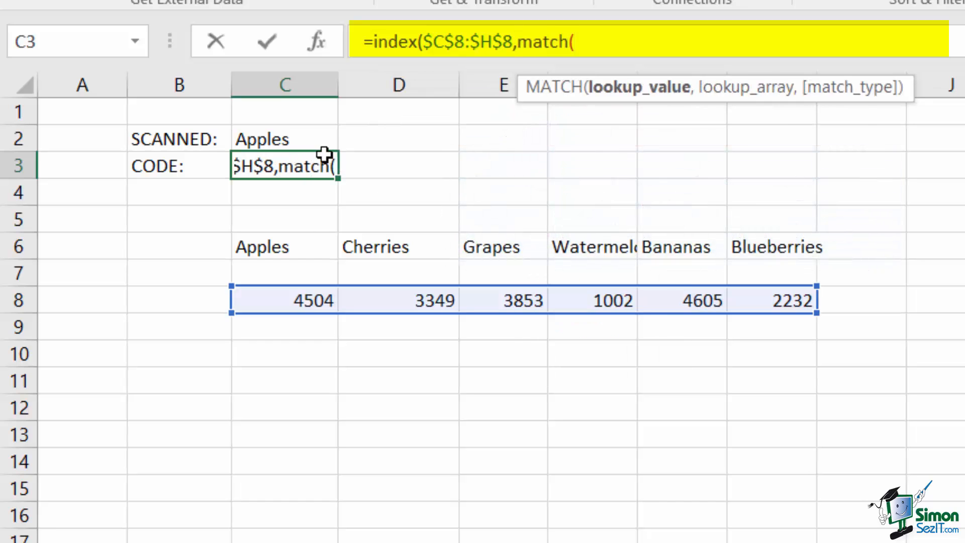
pyautogui.click(282, 139)
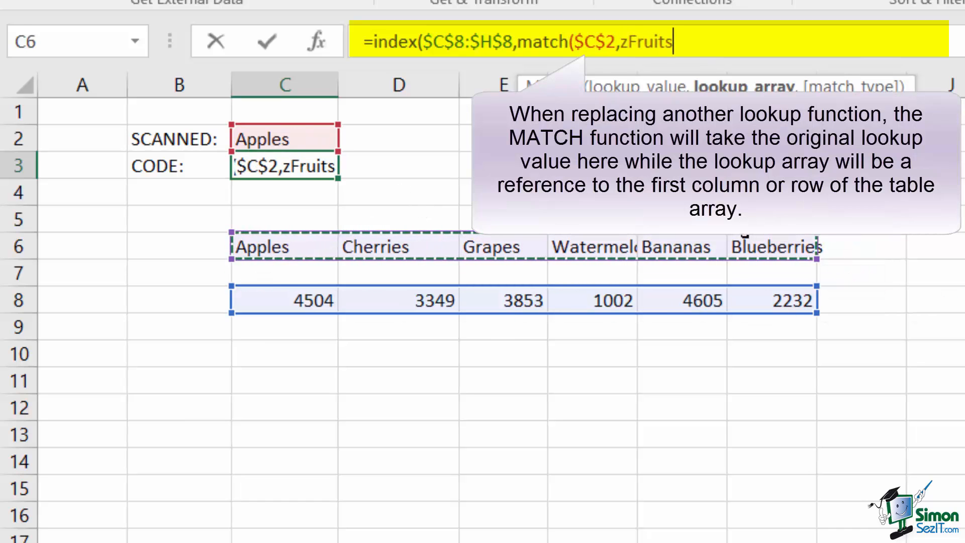
pyautogui.write(',0))')
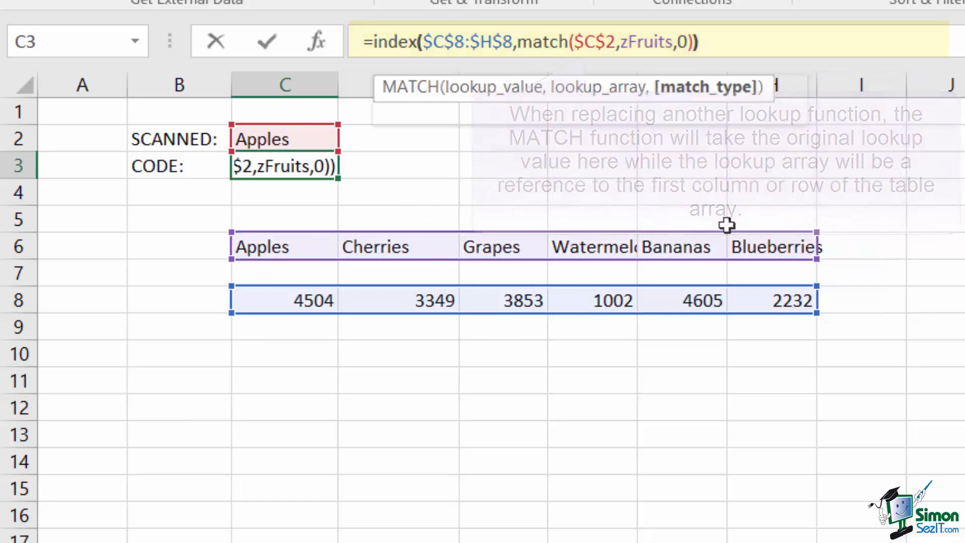
pyautogui.press('Enter')
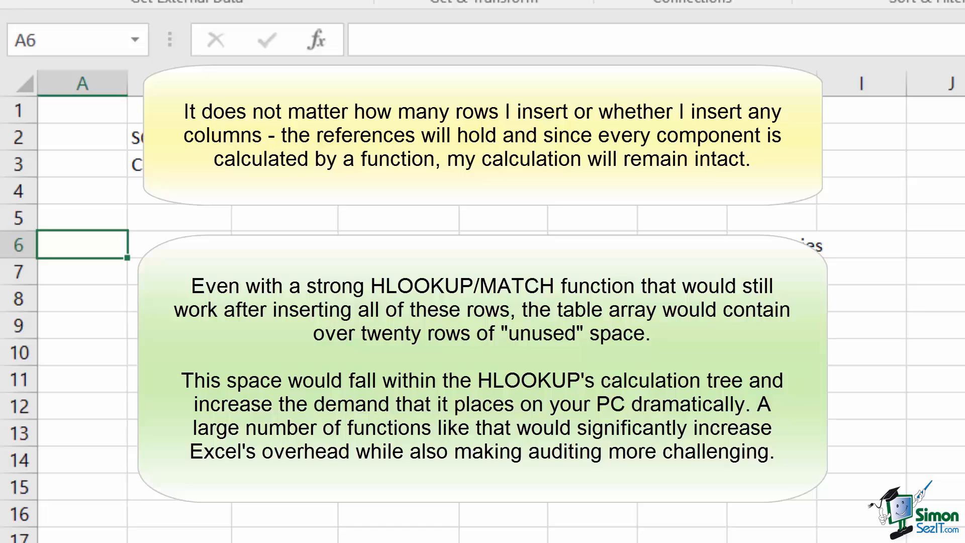
# - Verify CODE now reads =INDEX($C$31:$H$31,MATCH($C$2,zFruits,0)) and still returns 4504 for Apples
pyautogui.click(284, 165)
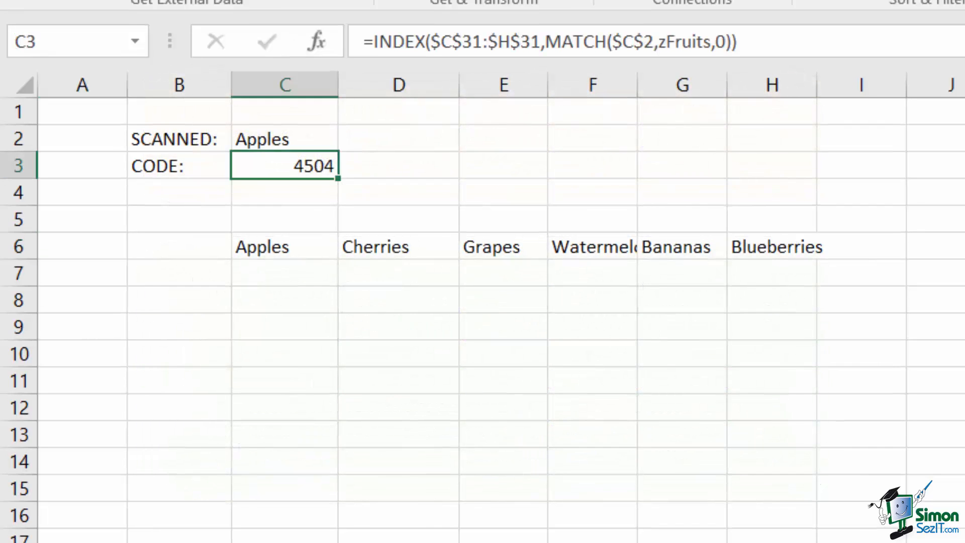